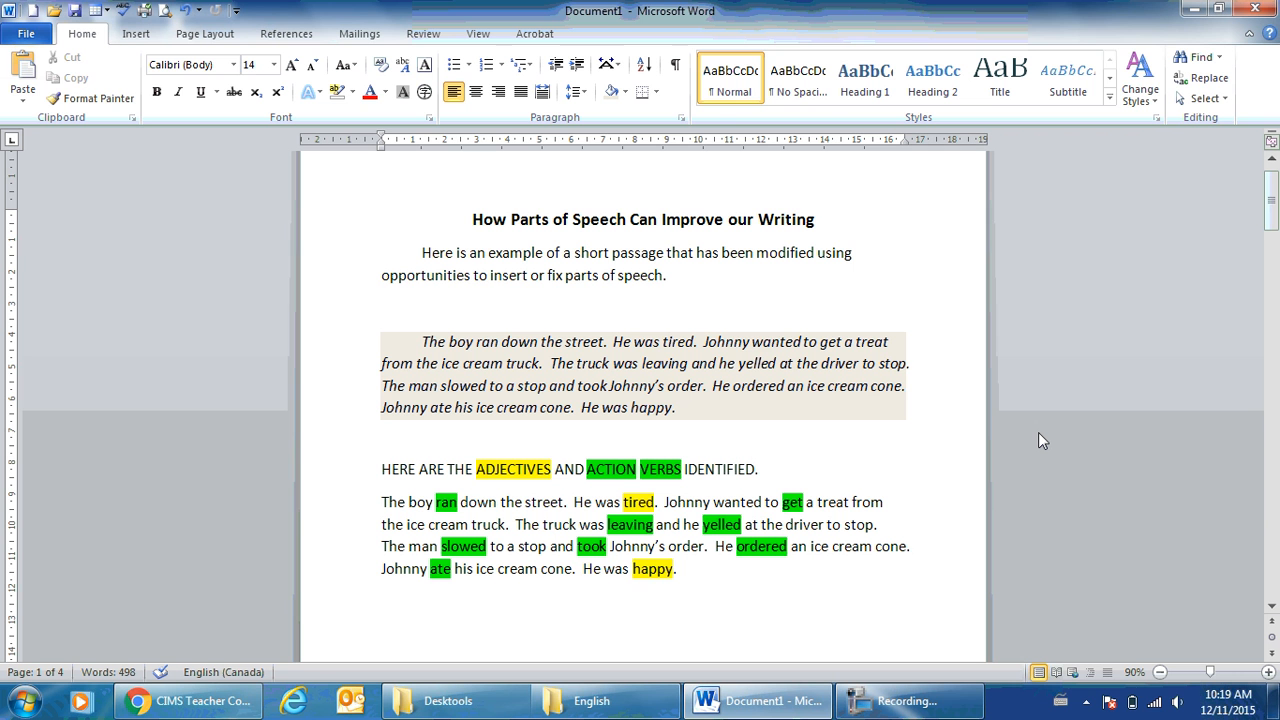
Step: Move down through the thesaurus-strengthened passage on page 3 (obese, sprinted, content)
left_click(784, 468)
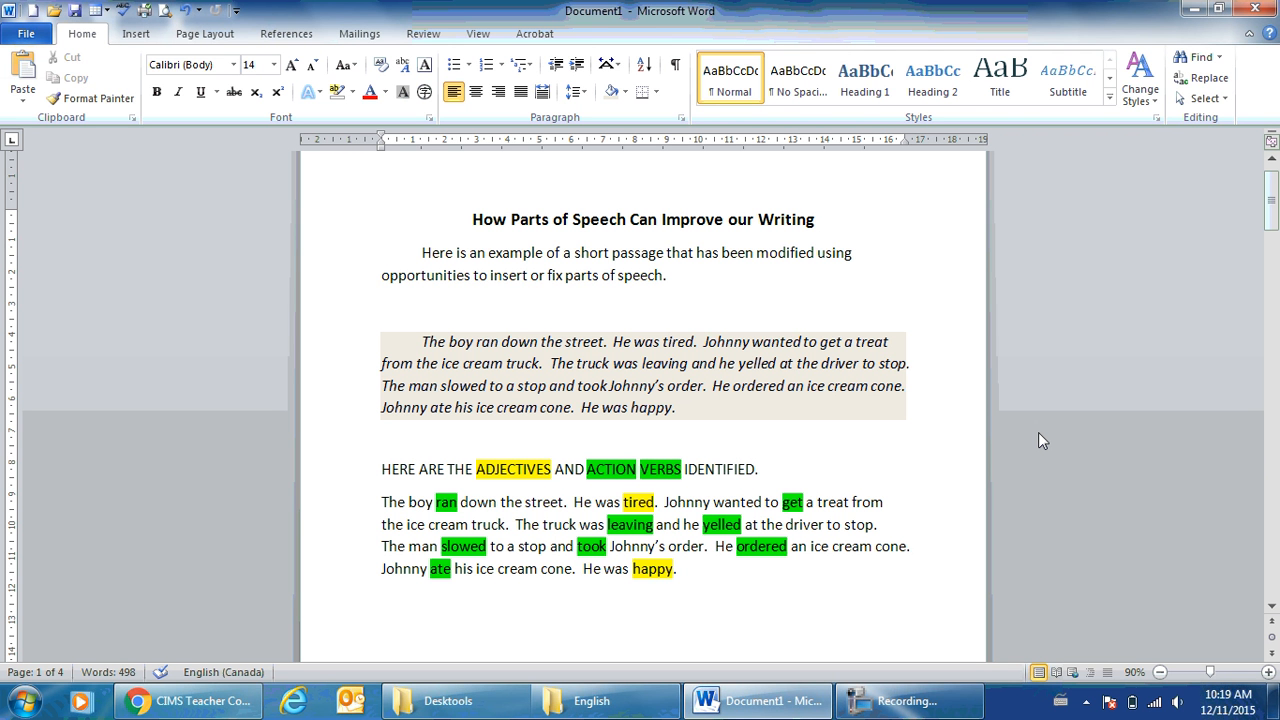
left_click(784, 468)
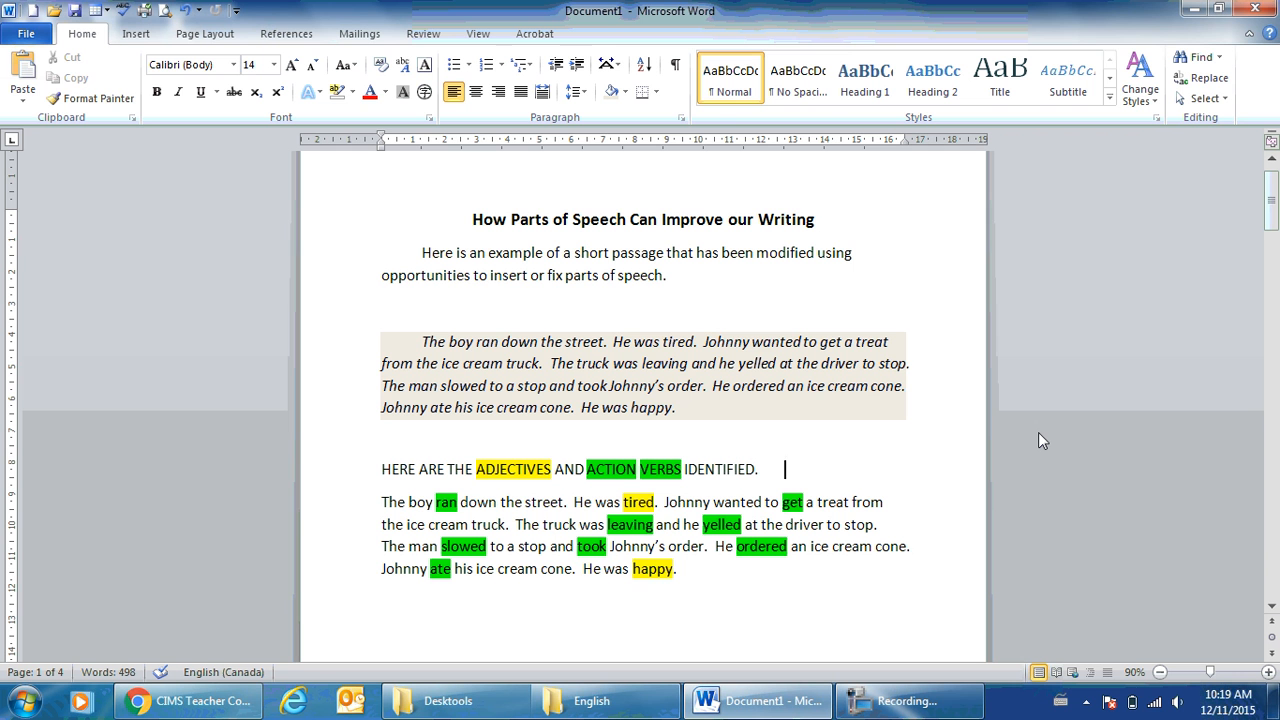
mouse_move(616, 332)
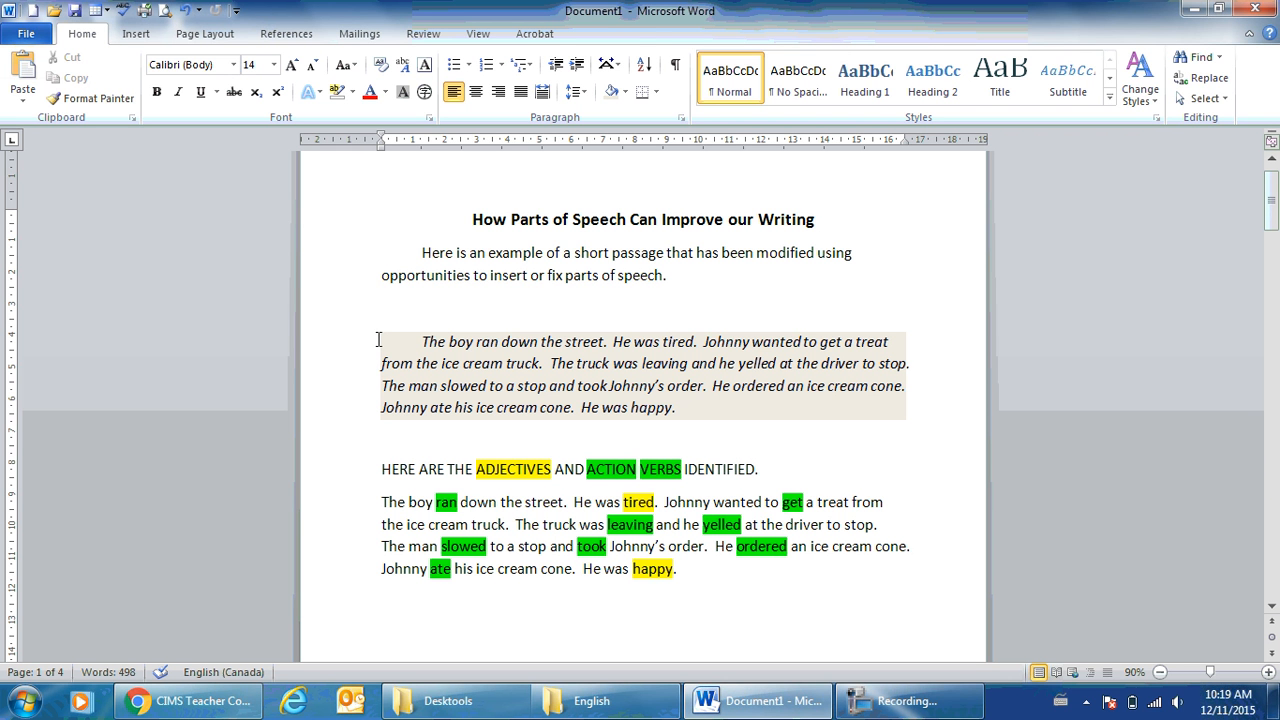
mouse_move(738, 406)
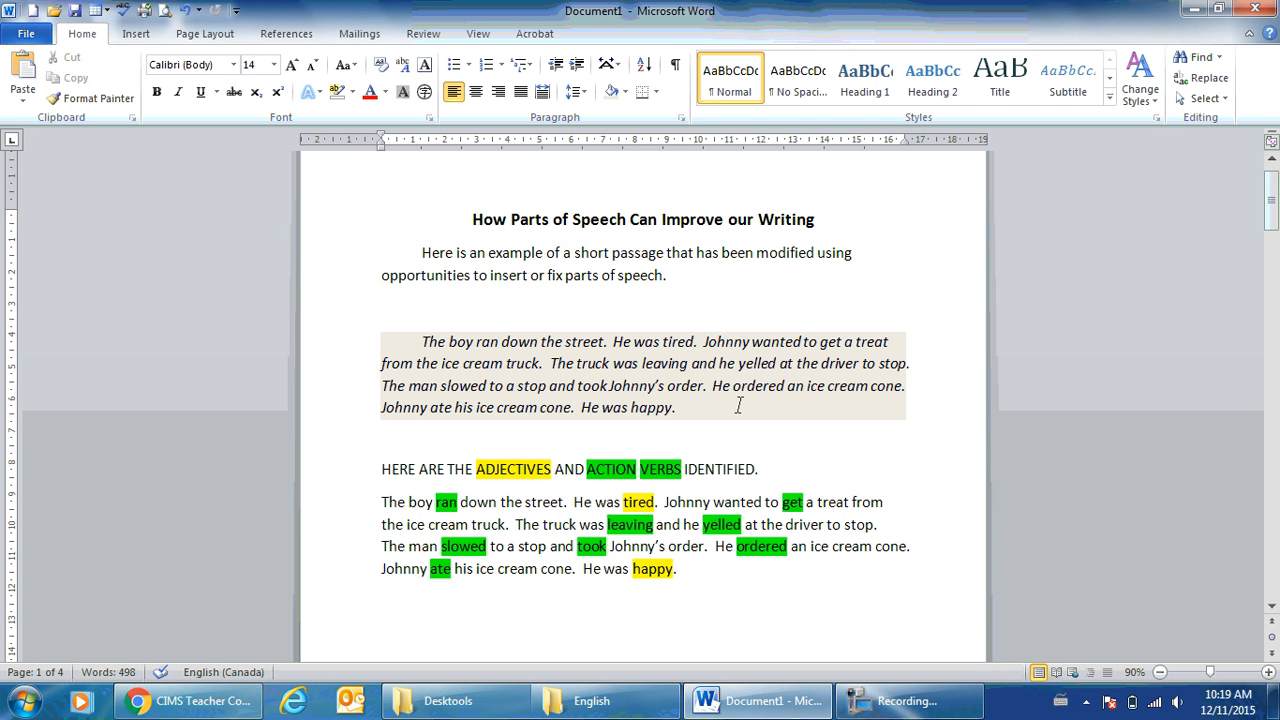
left_click(784, 468)
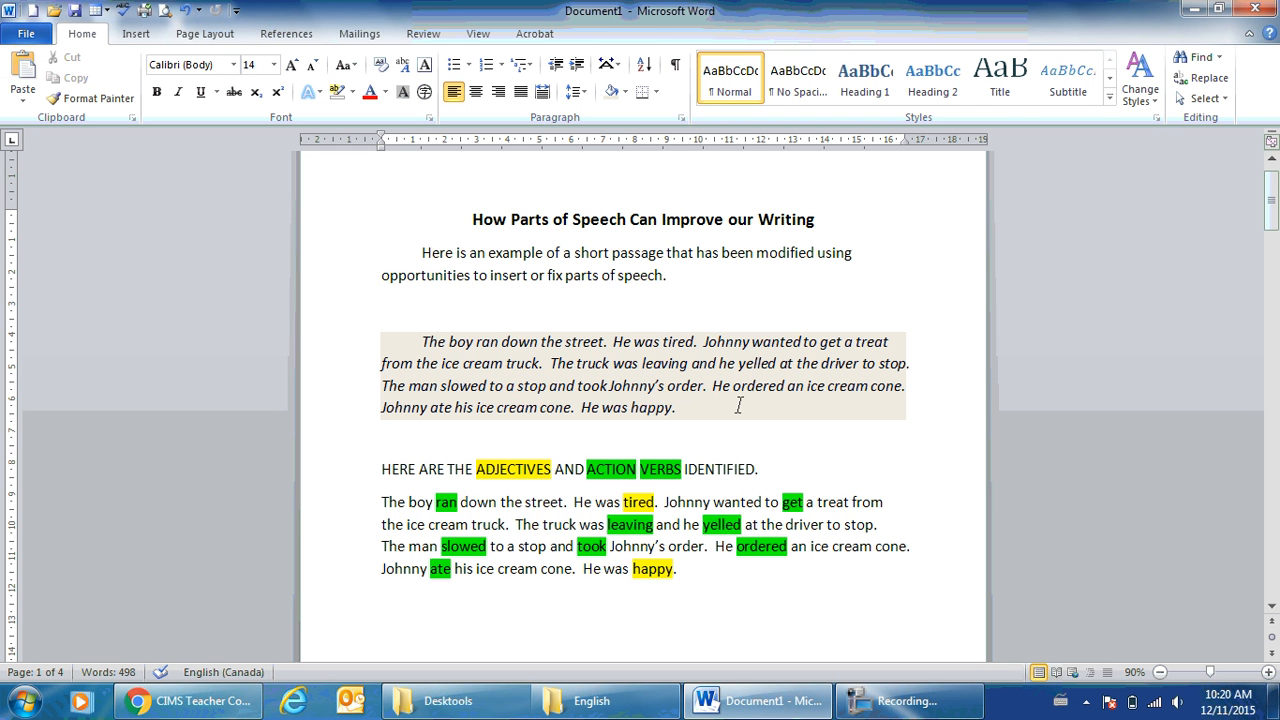
left_click(784, 468)
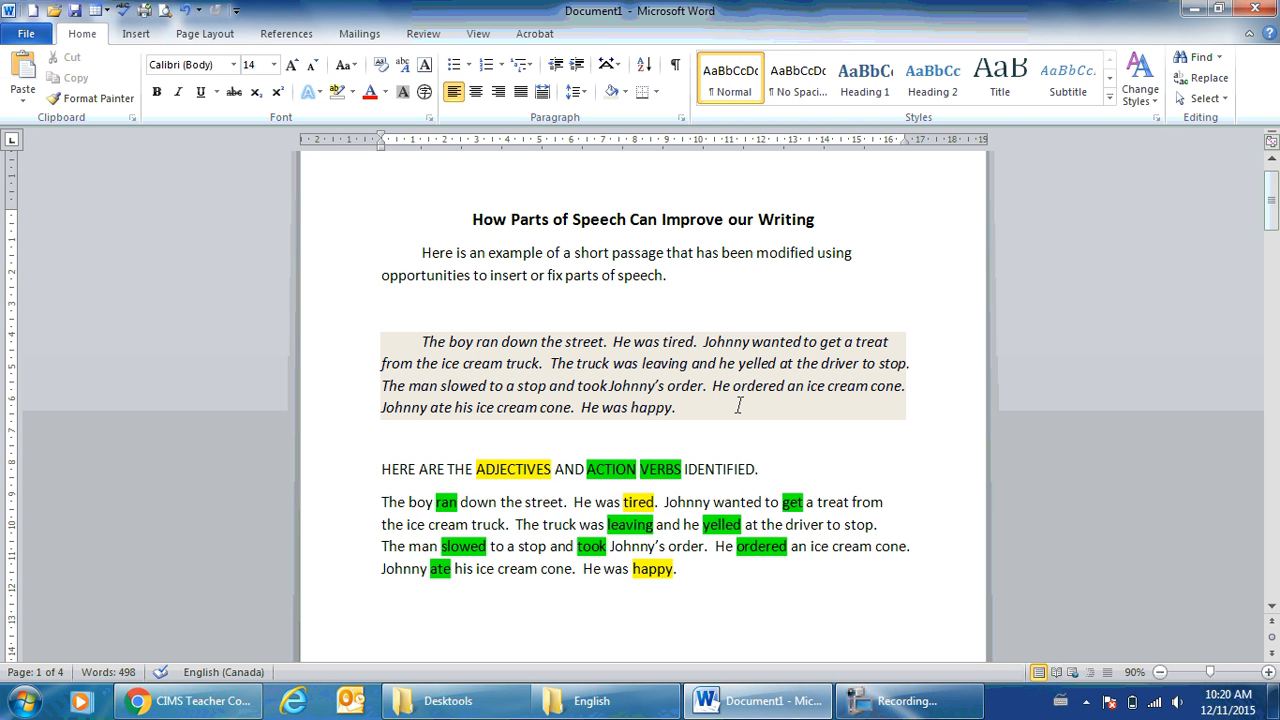
left_click(784, 468)
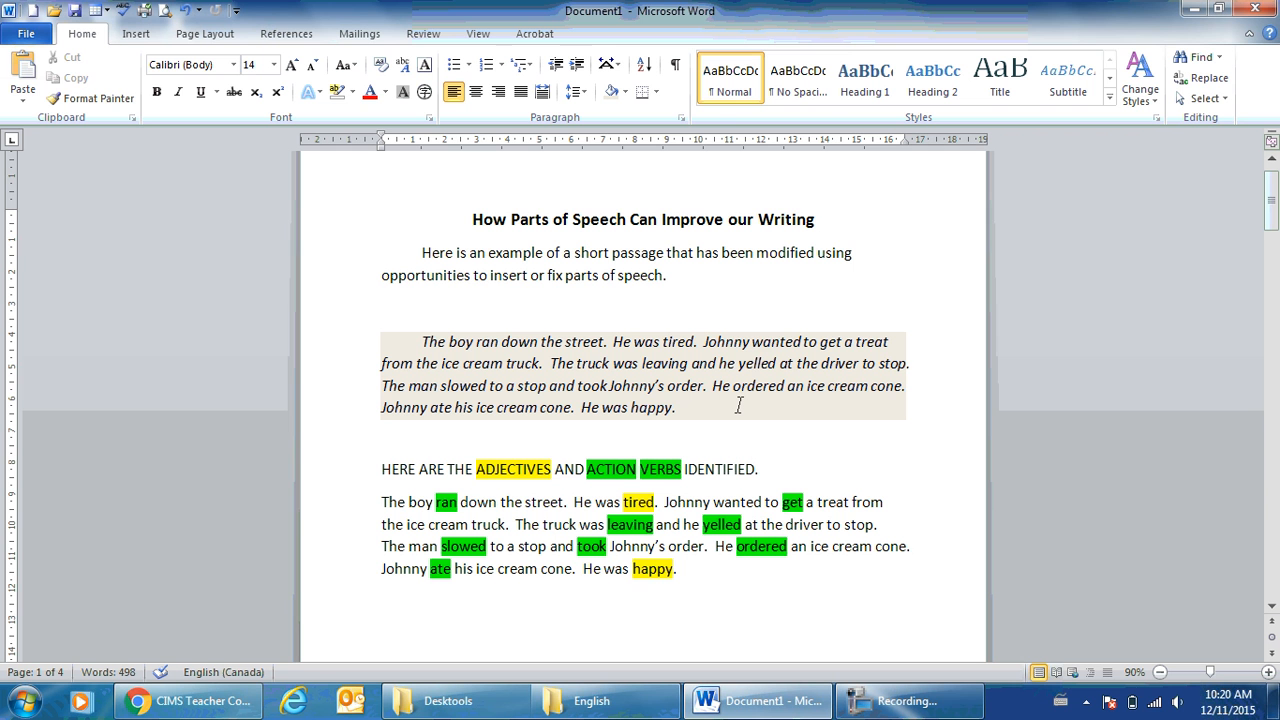
left_click(784, 468)
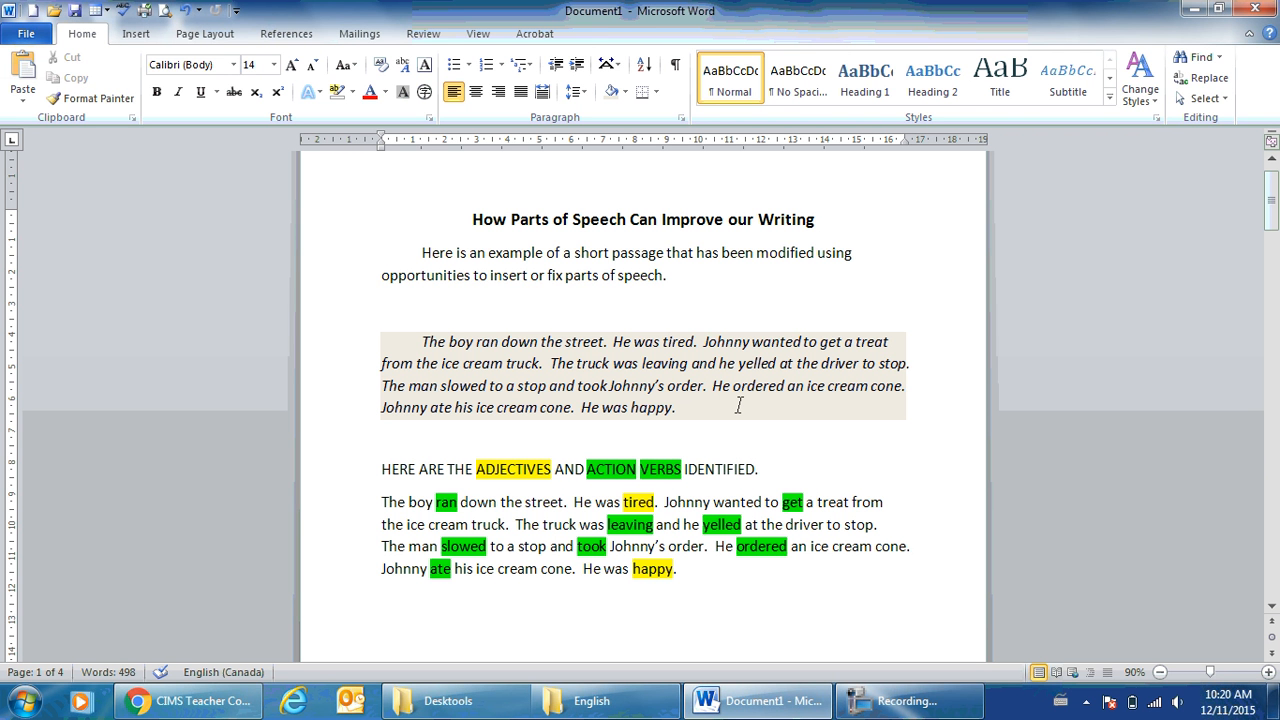
left_click(784, 468)
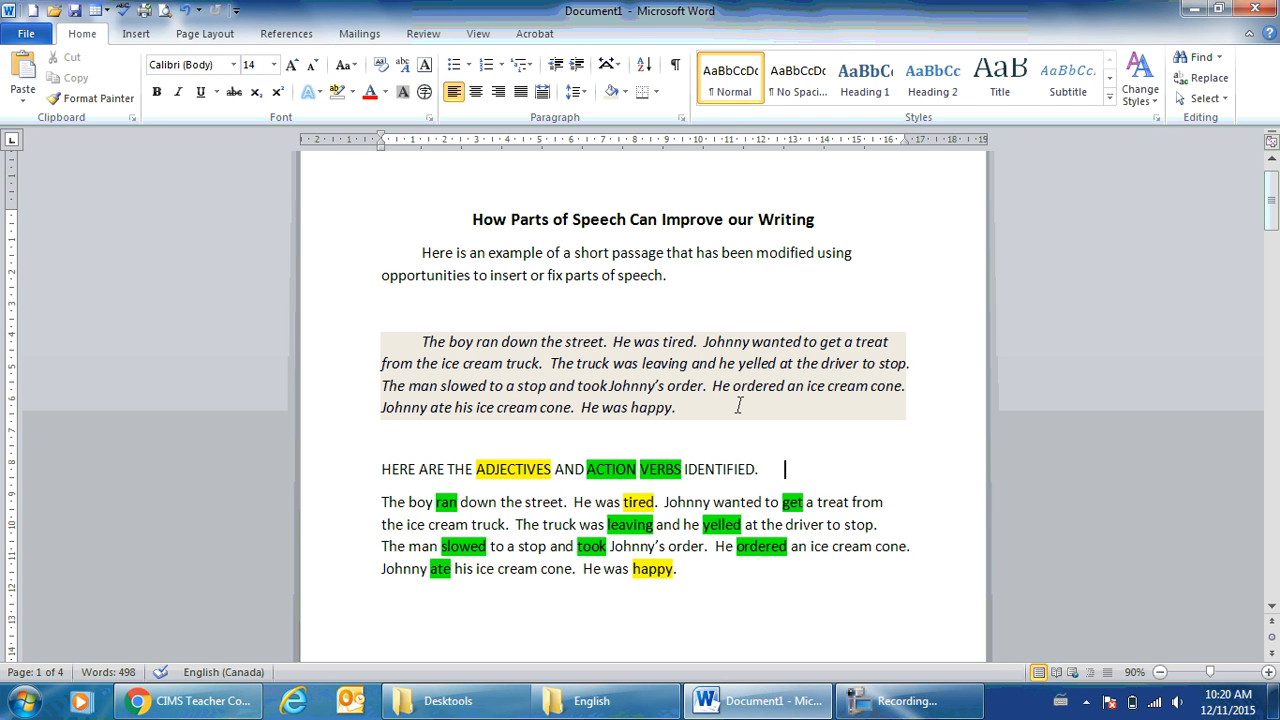
mouse_move(824, 456)
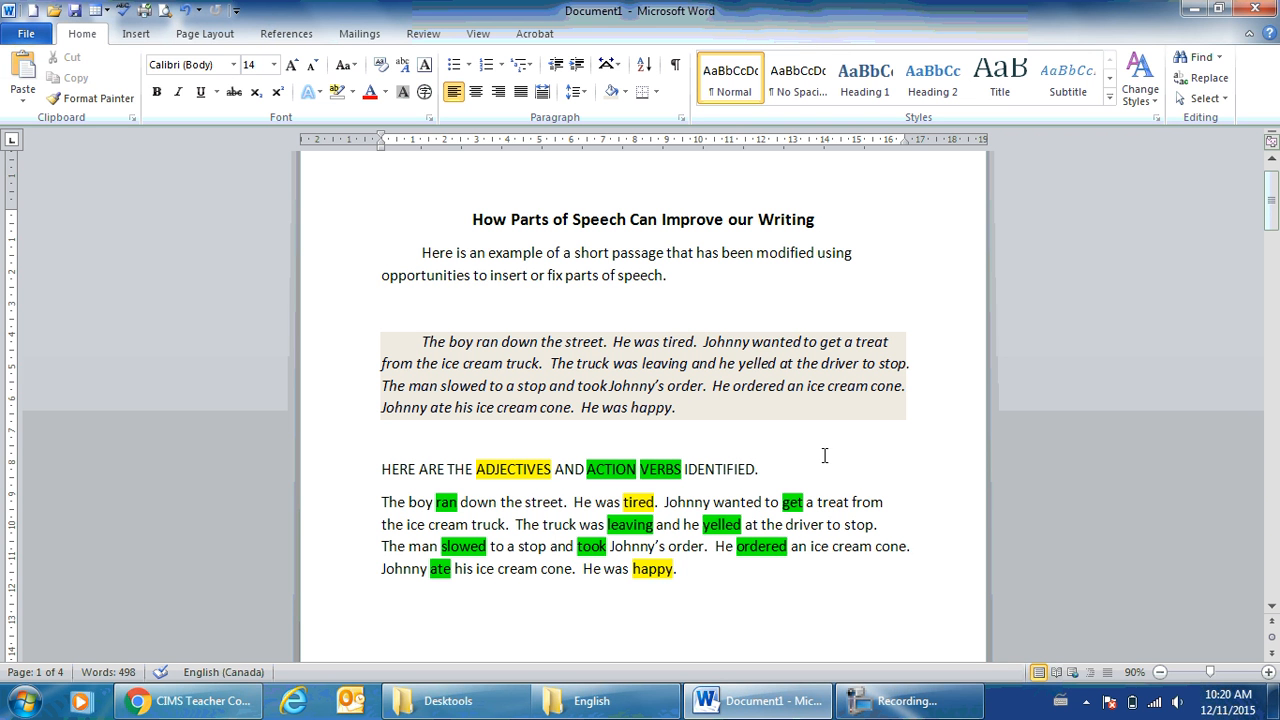
mouse_move(596, 504)
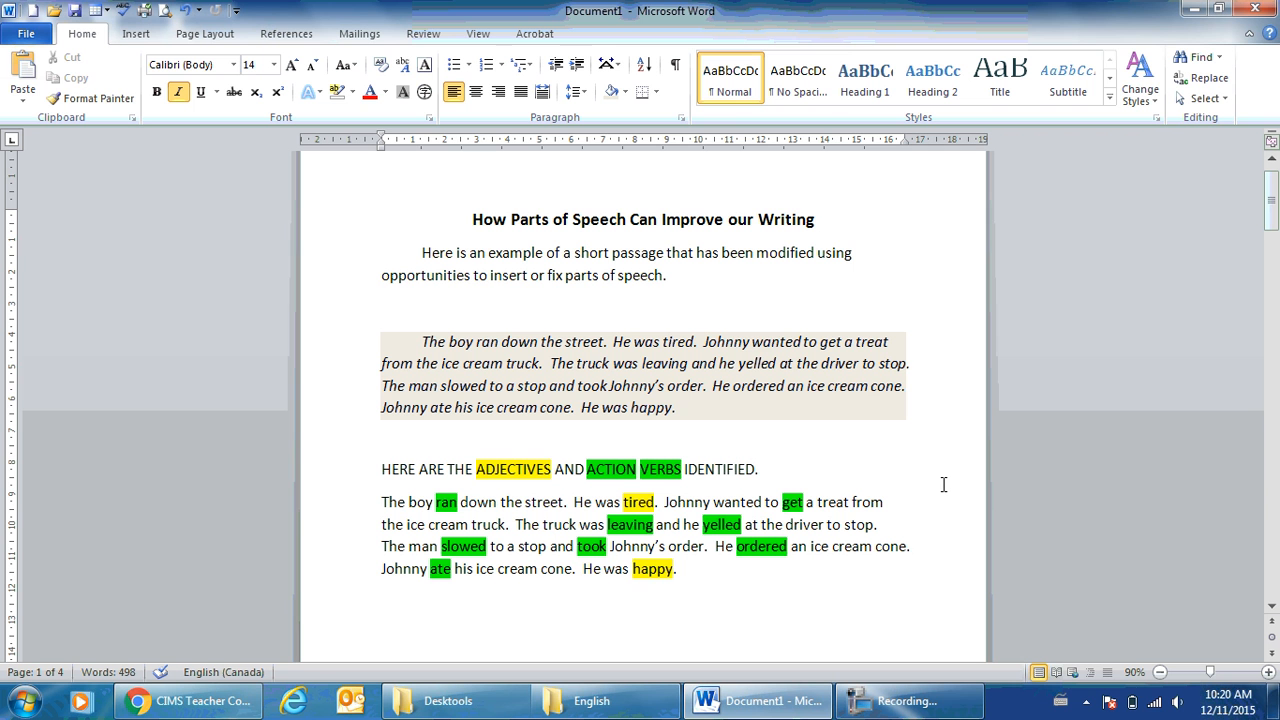
left_click(676, 408)
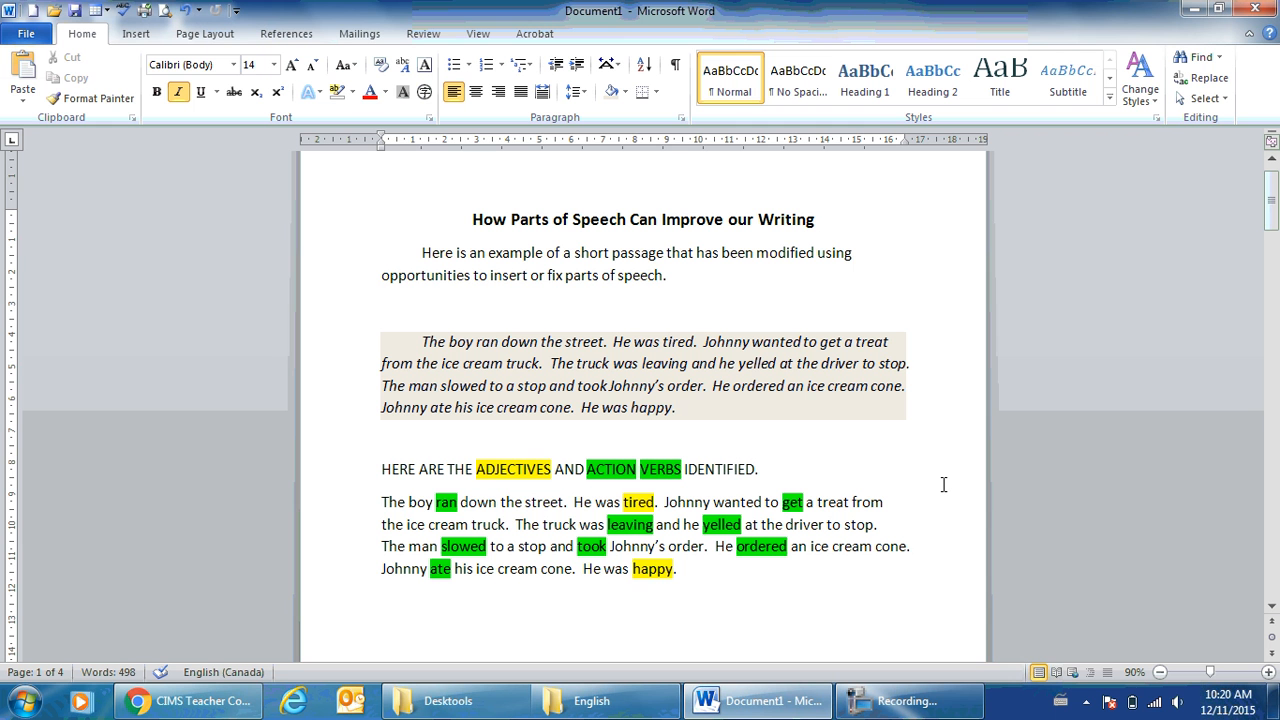
mouse_move(1046, 482)
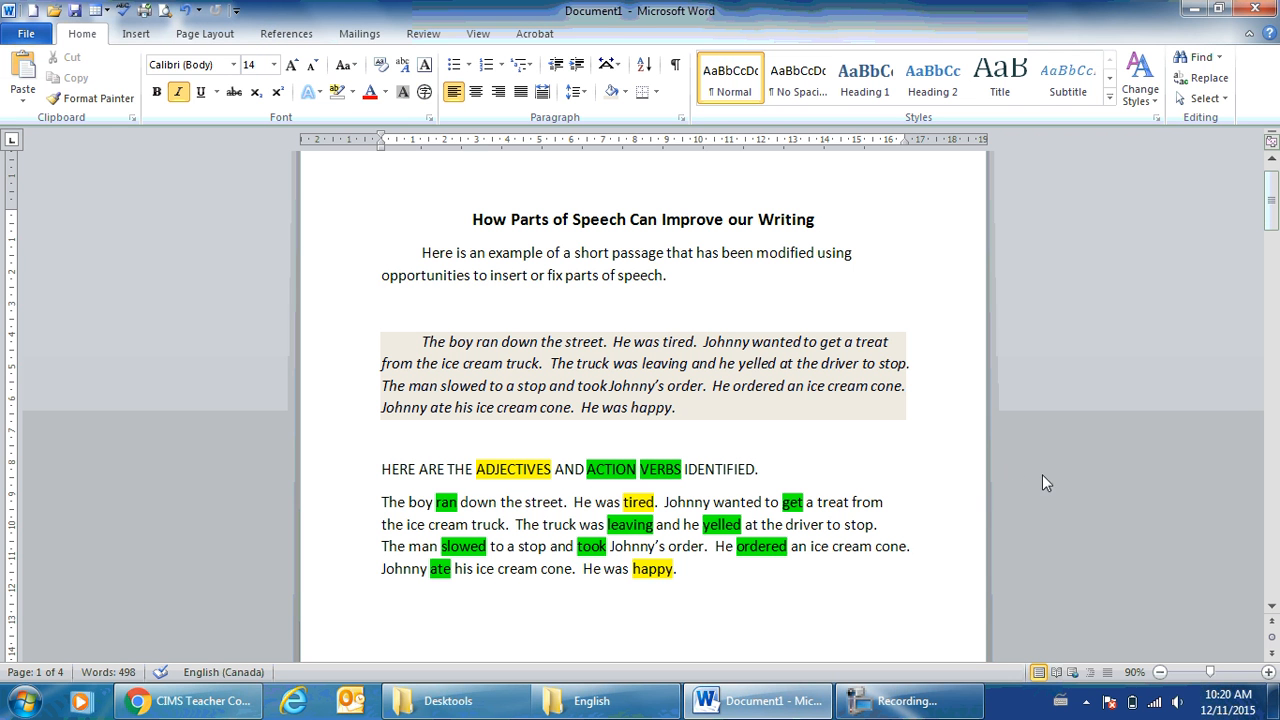
mouse_move(1272, 656)
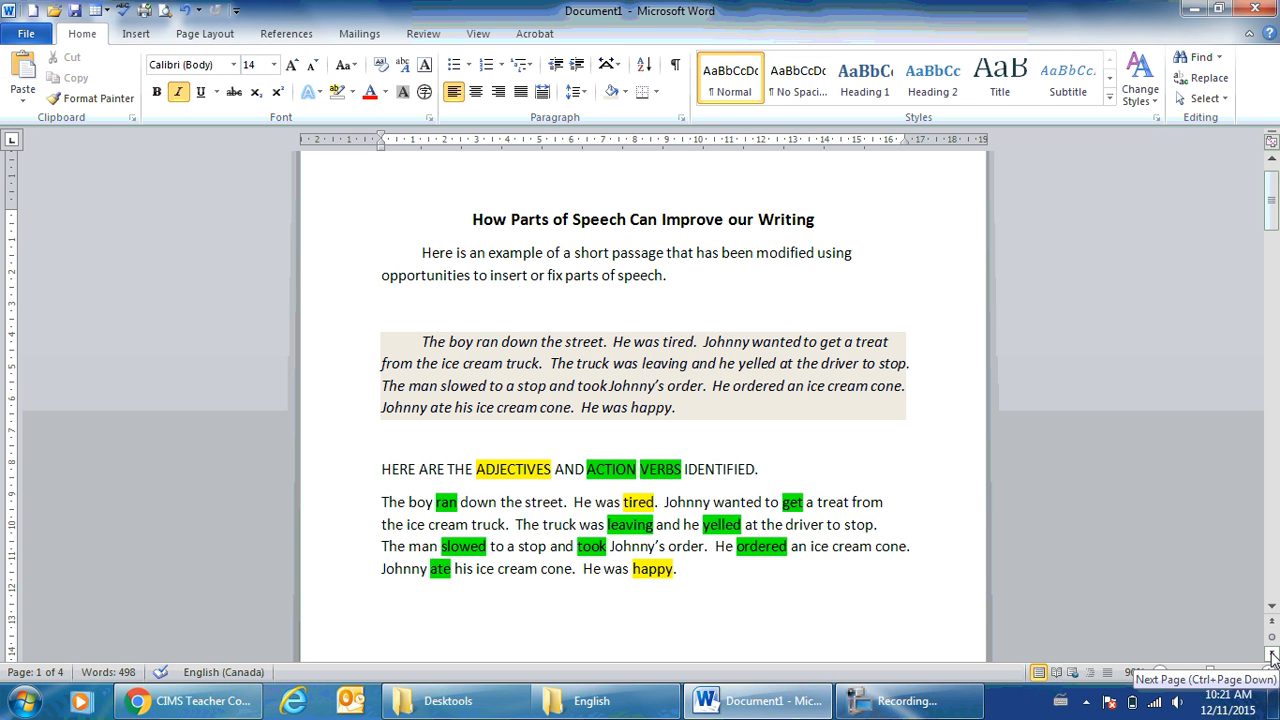
scroll("down", 3)
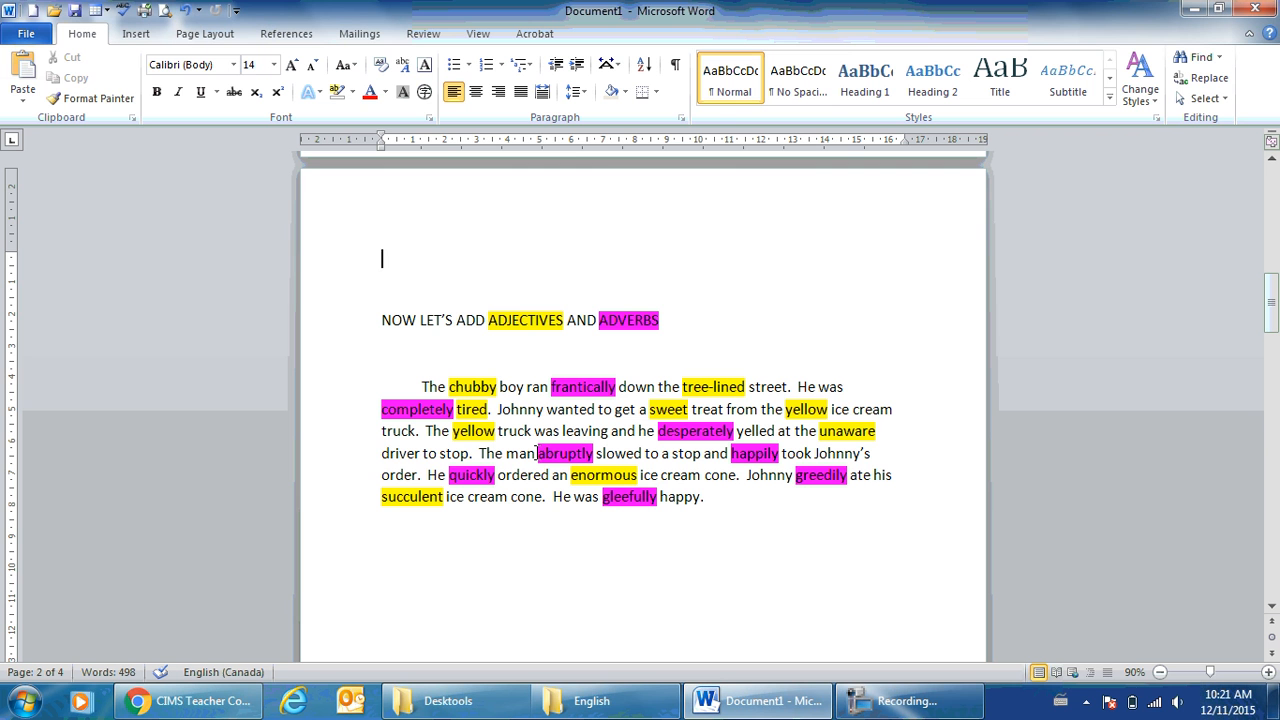
mouse_move(772, 596)
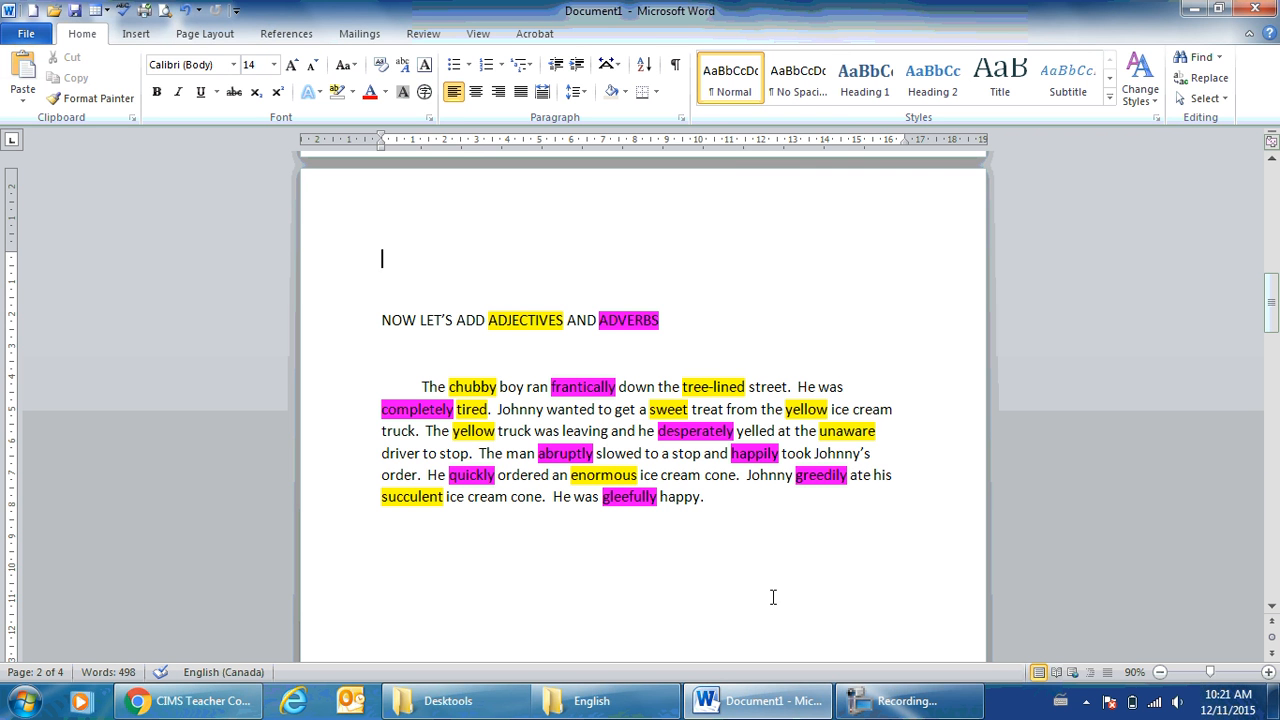
mouse_move(684, 592)
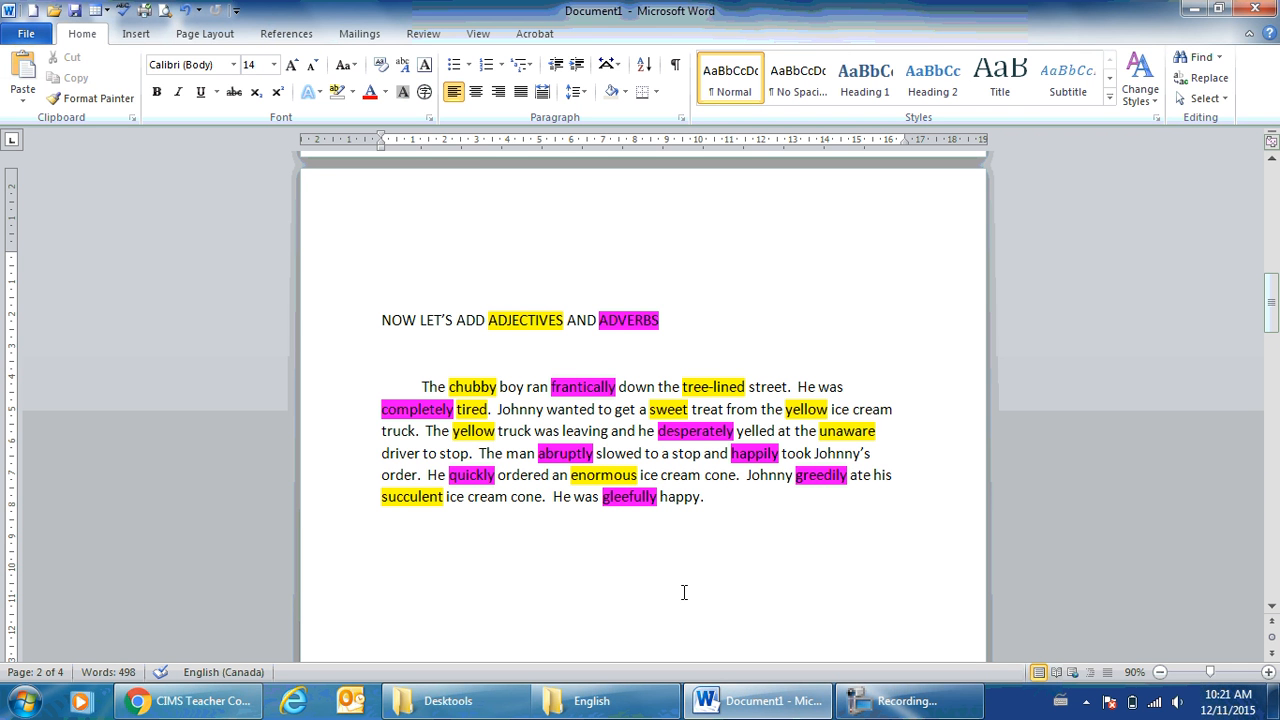
Step: Look up alternative words for 'happy' at the passage end and advance to the comparison page
left_click(380, 258)
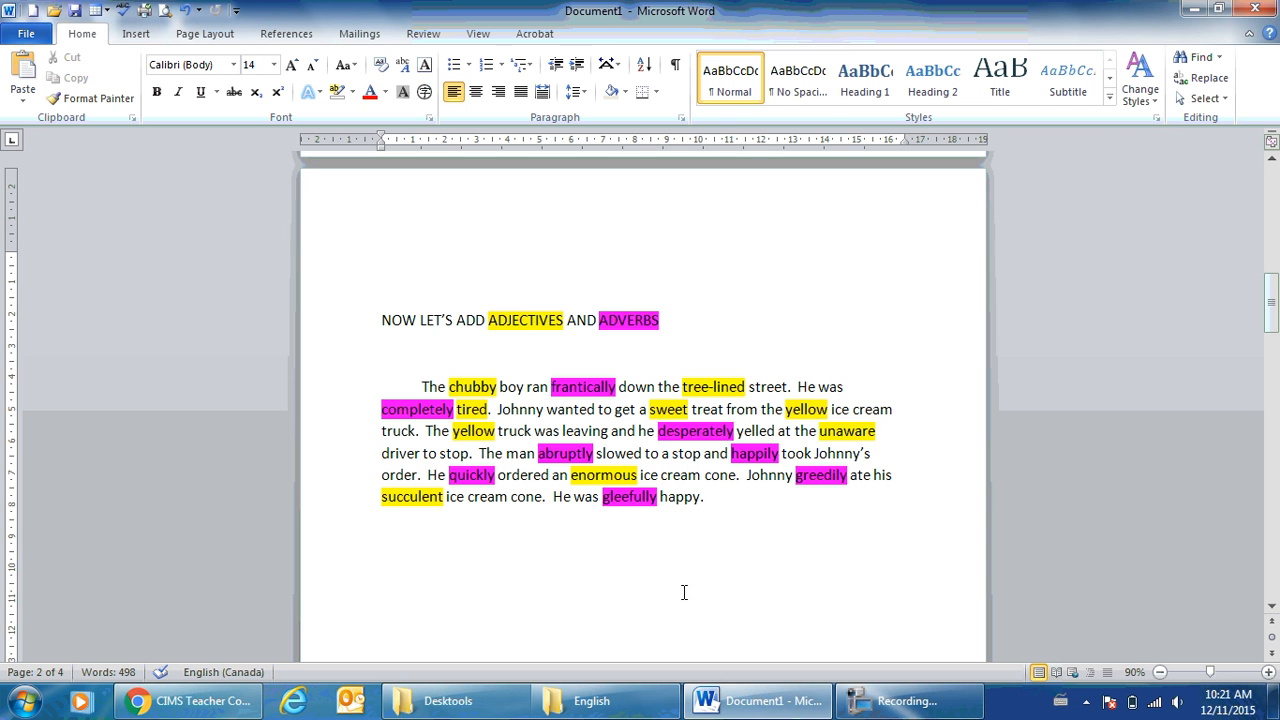
left_click(382, 258)
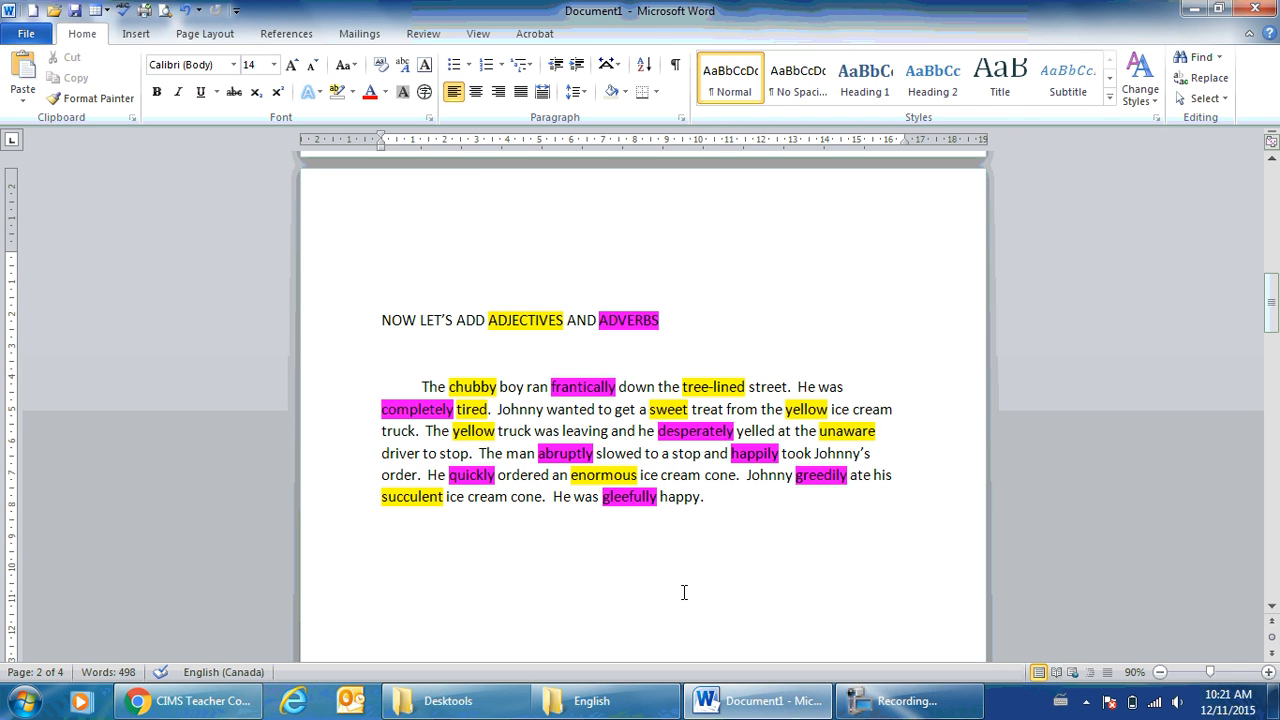
left_click(380, 258)
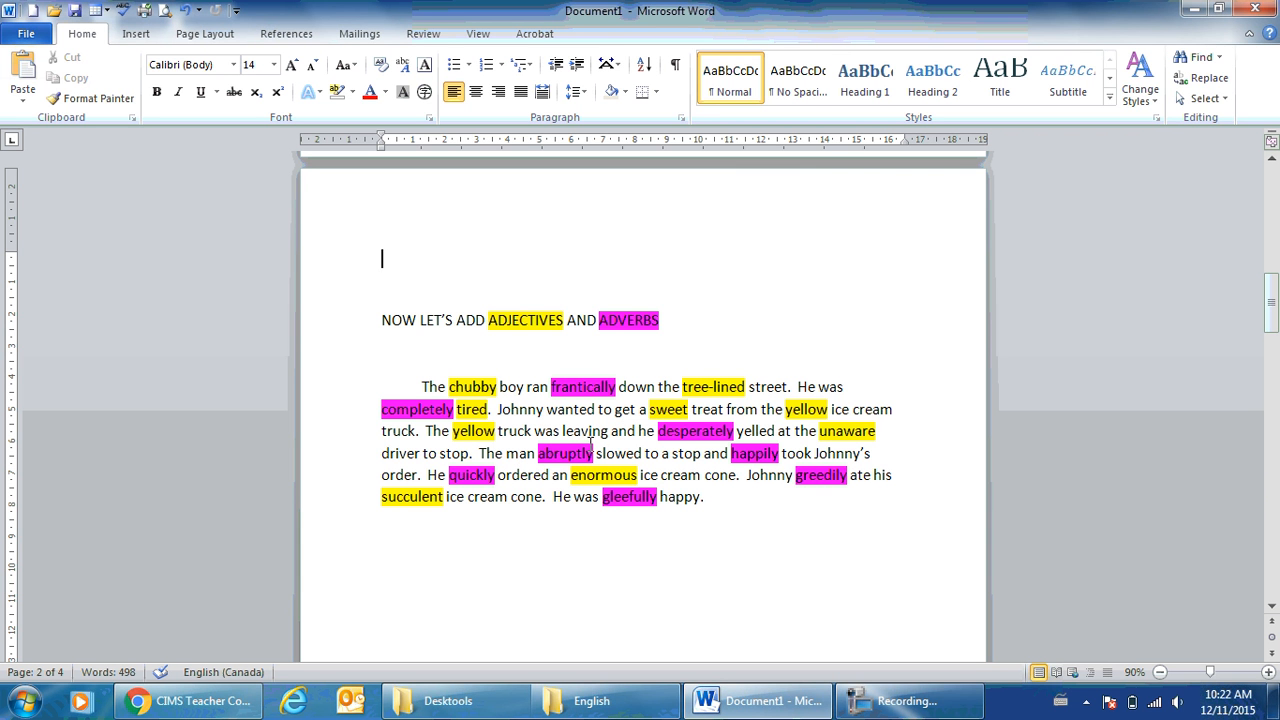
mouse_move(620, 446)
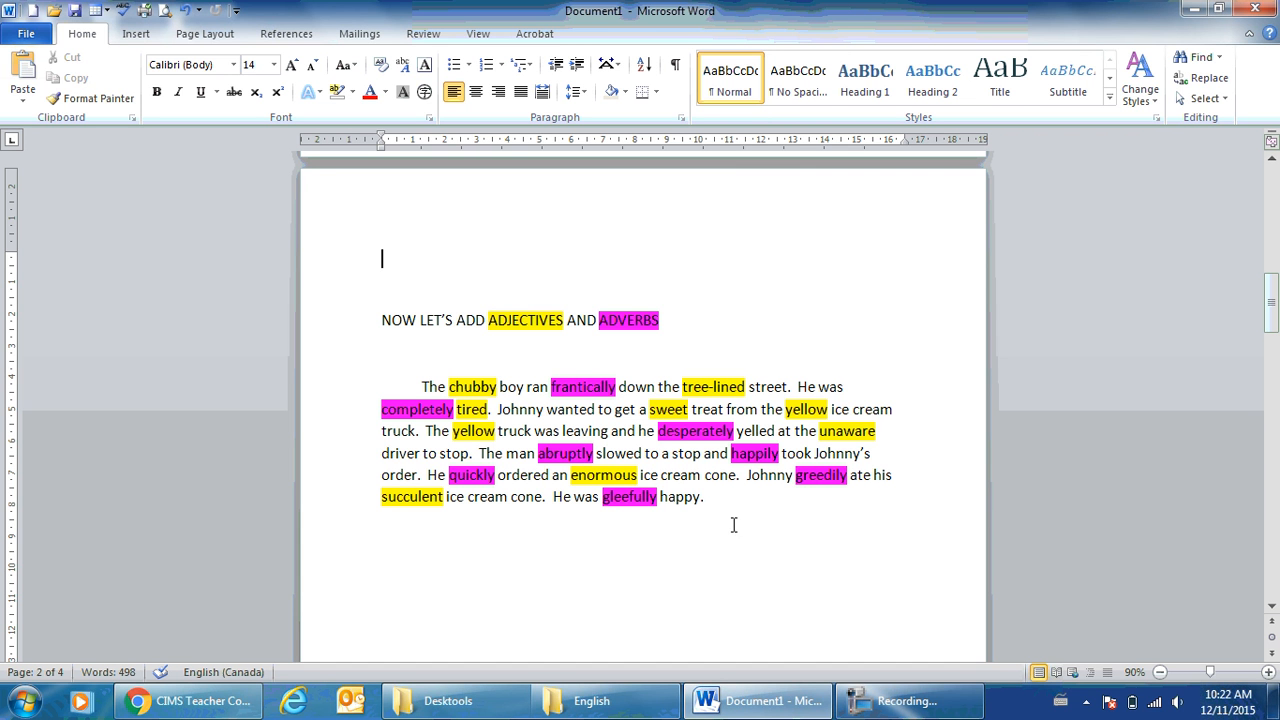
double_click(680, 496)
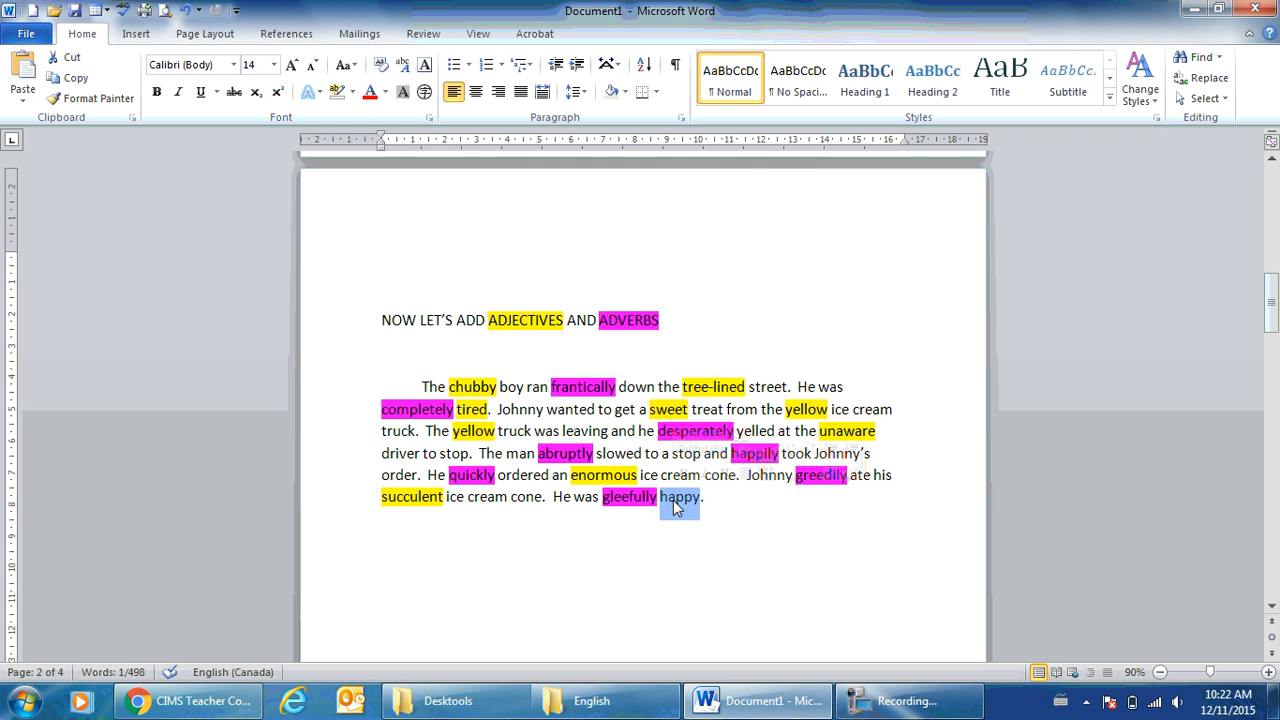
right_click(680, 496)
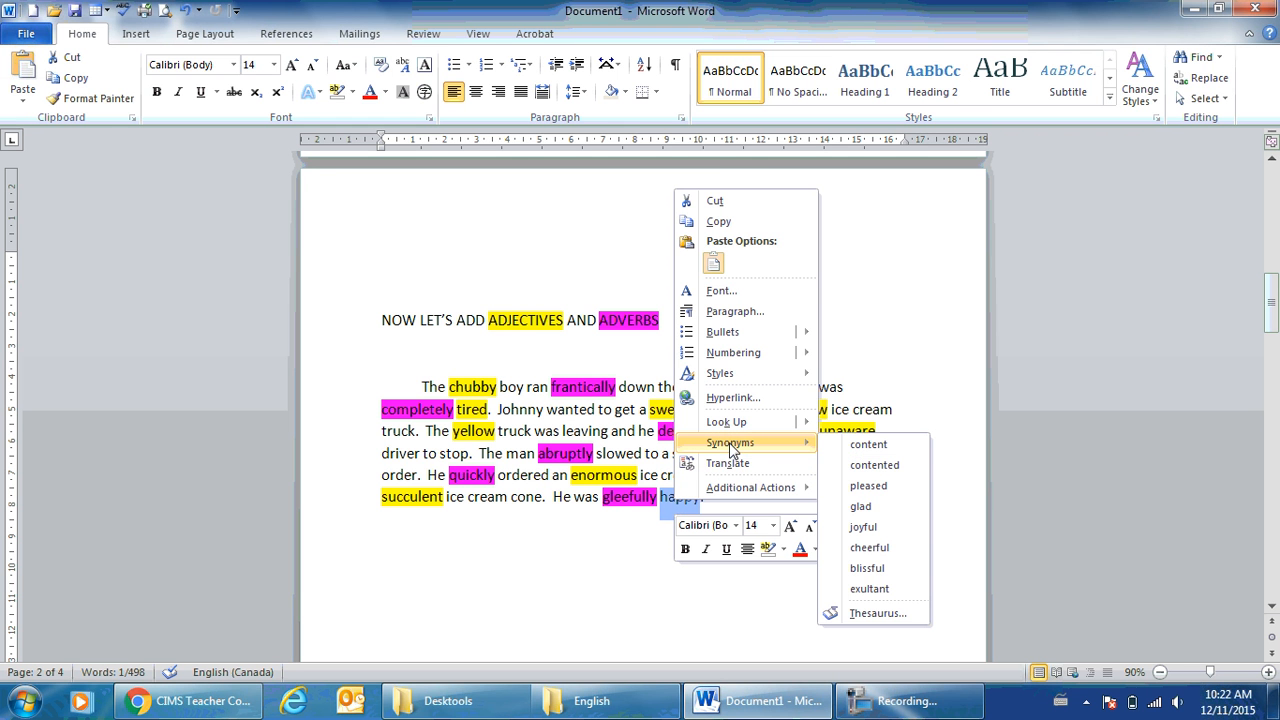
mouse_move(868, 548)
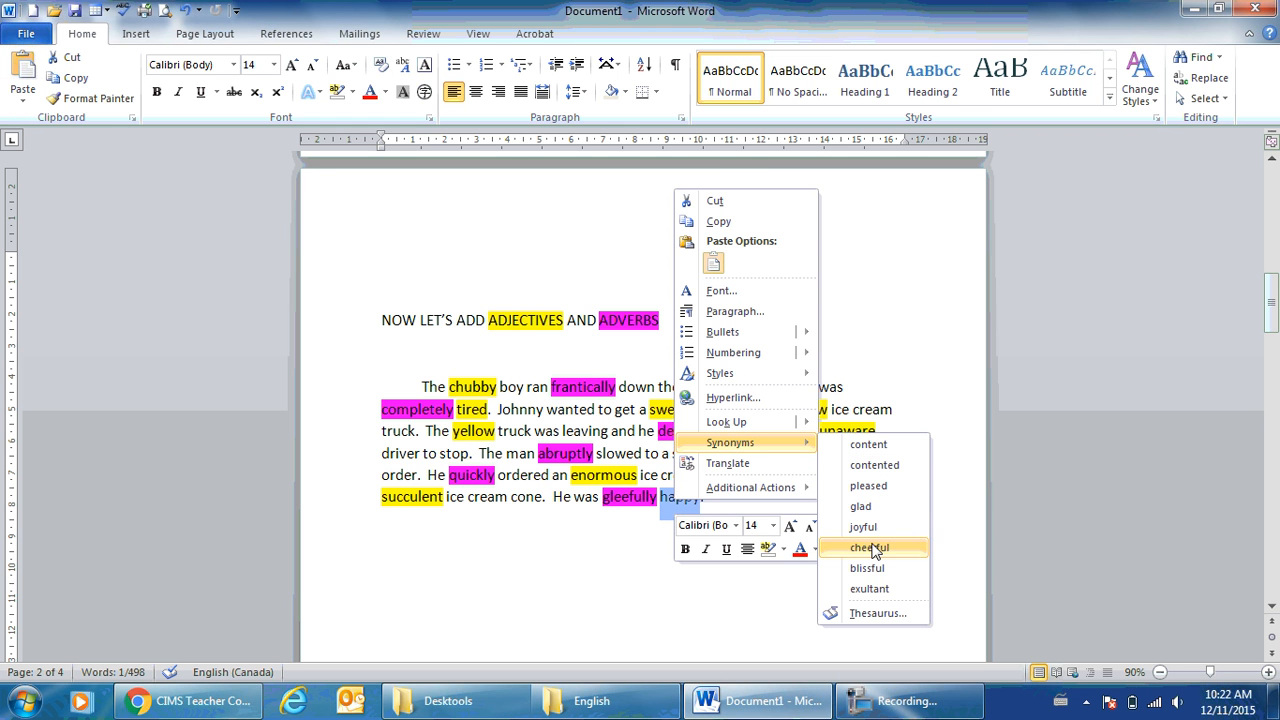
mouse_move(868, 568)
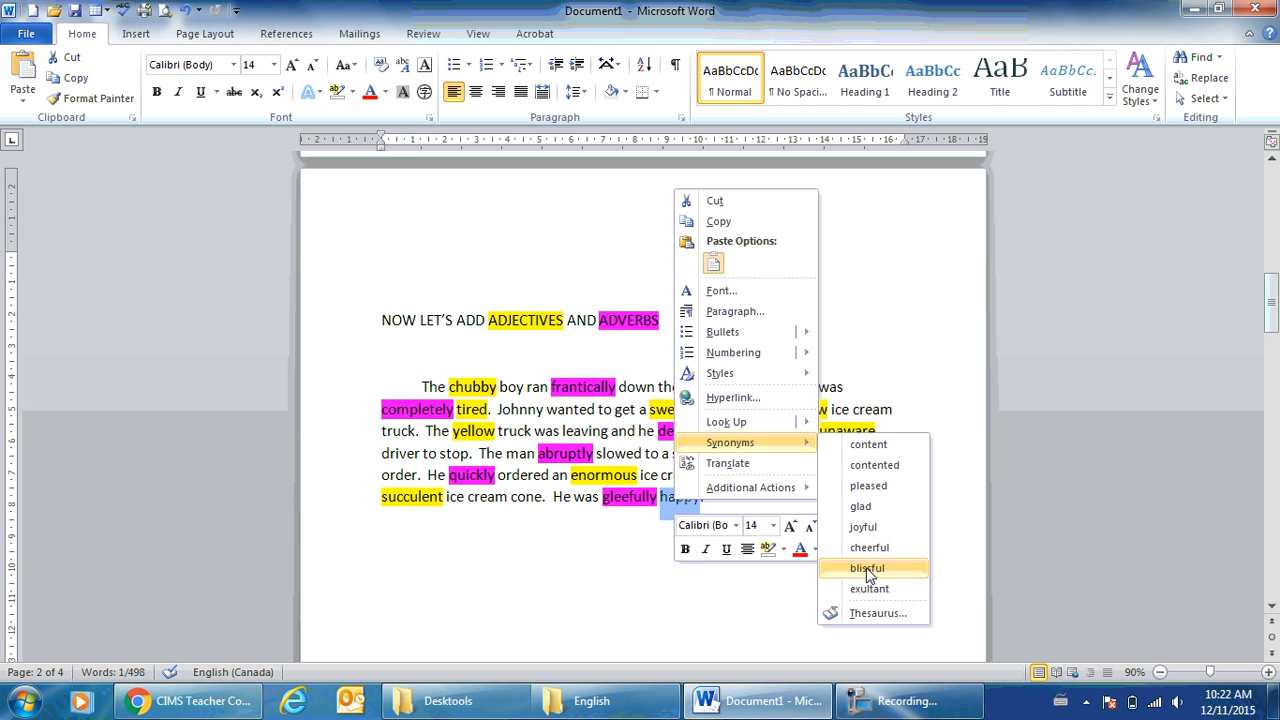
mouse_move(868, 588)
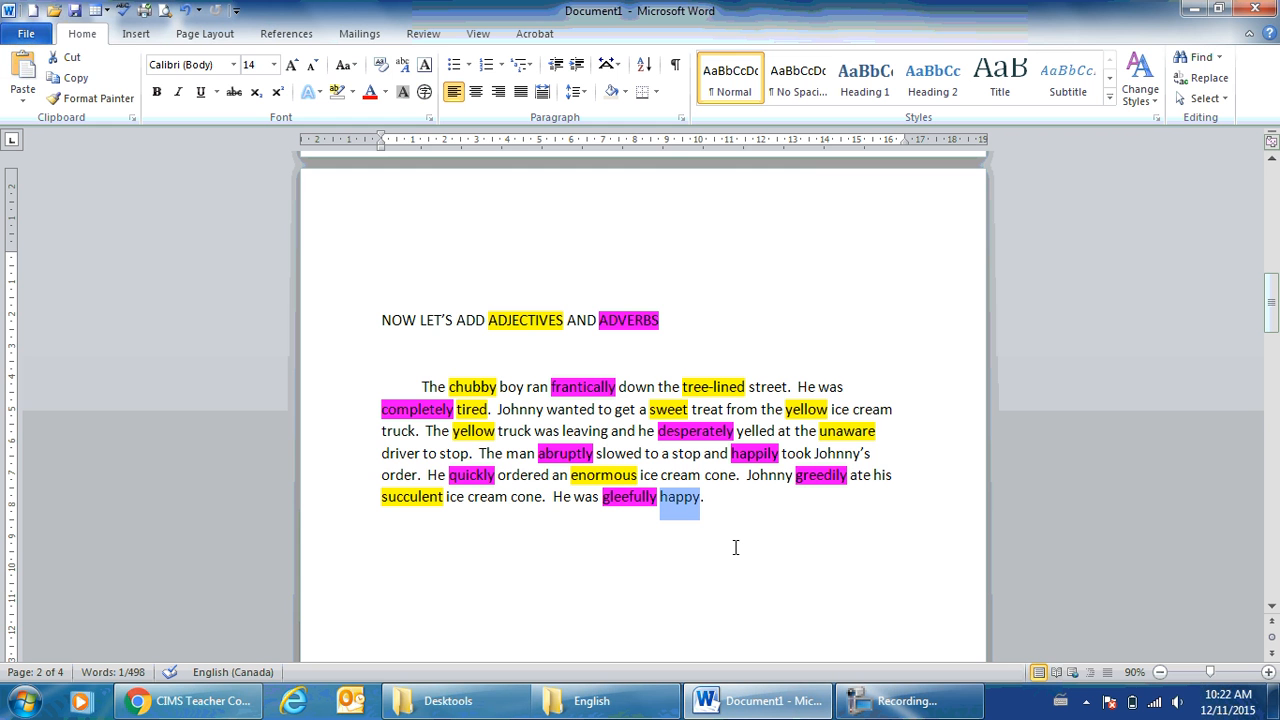
mouse_move(1230, 624)
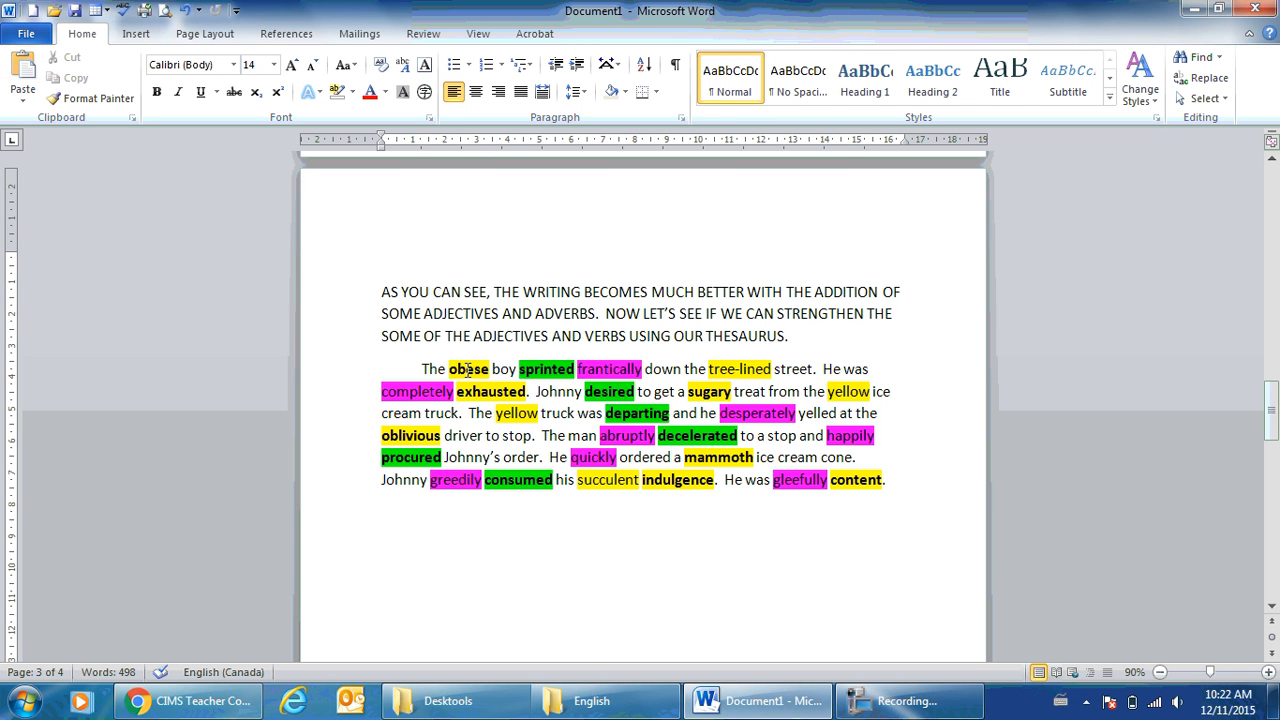
mouse_move(564, 372)
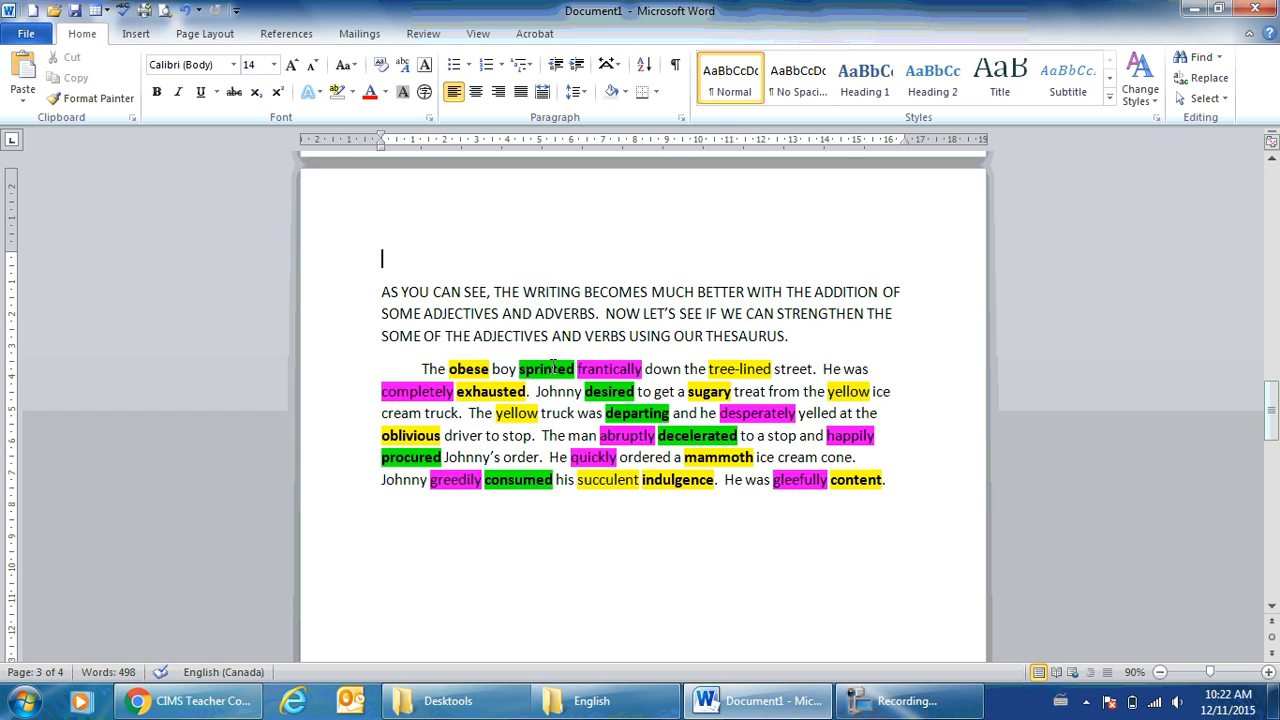
mouse_move(472, 438)
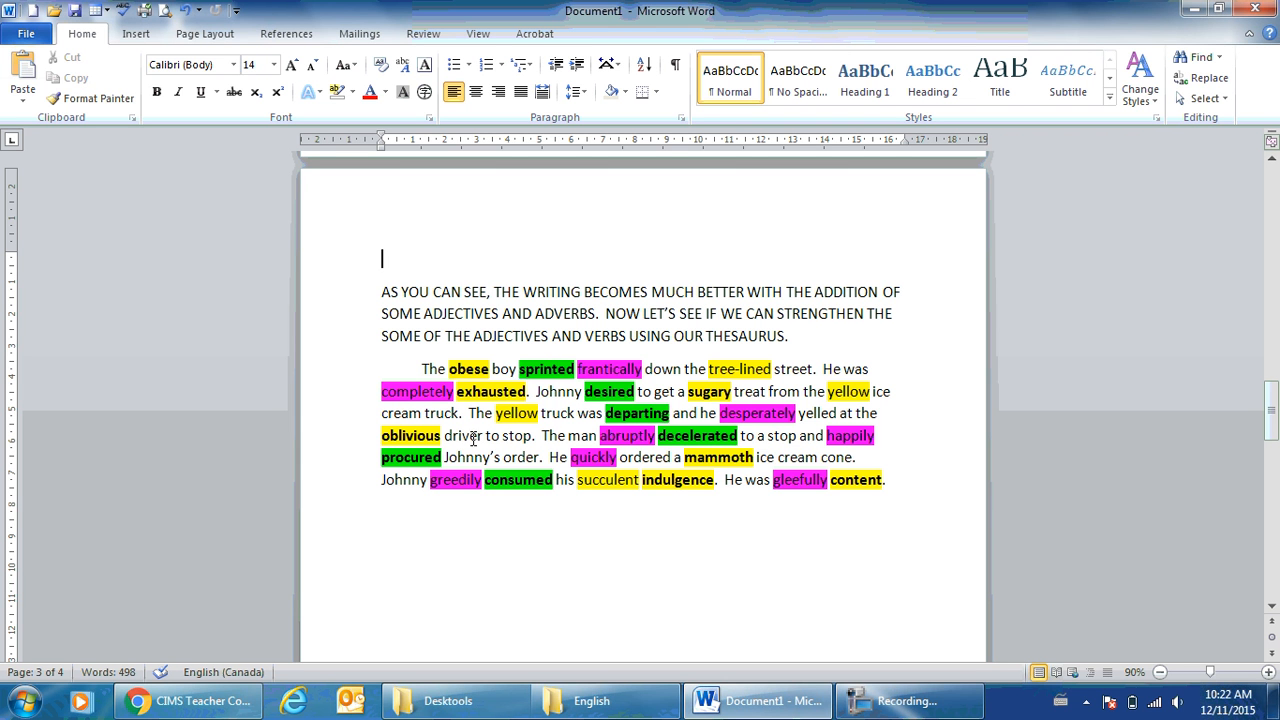
mouse_move(504, 390)
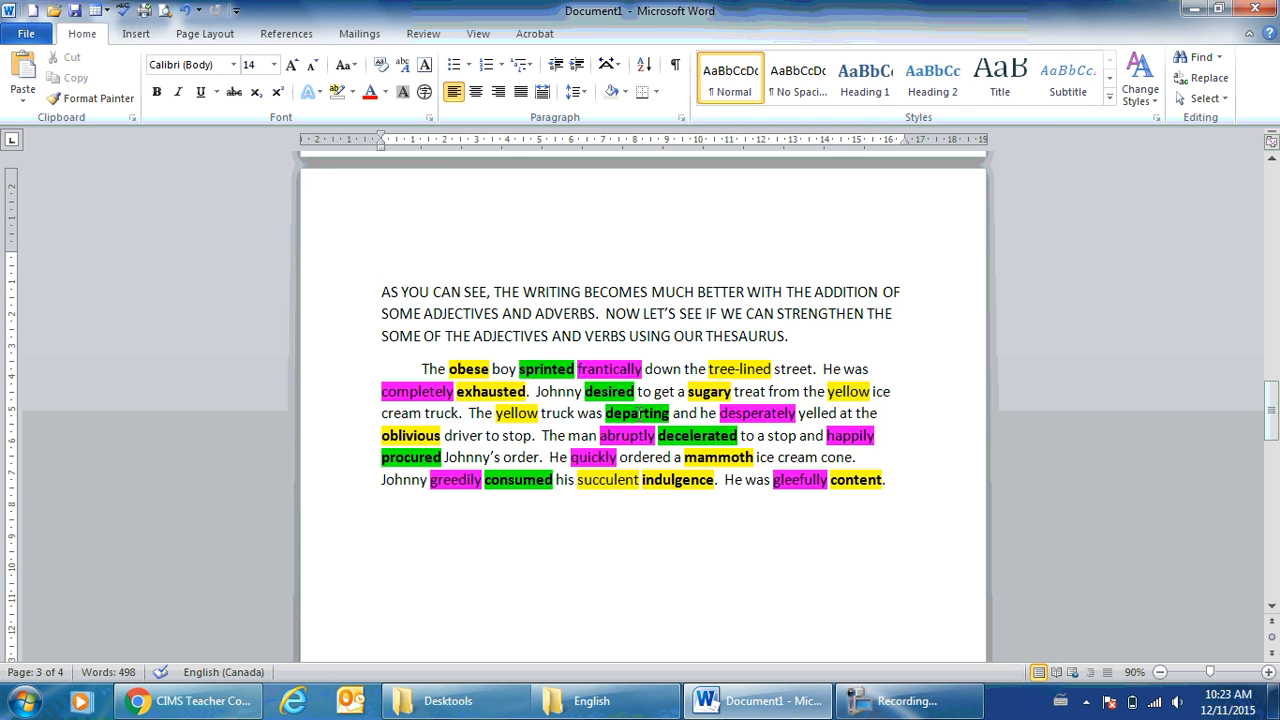
left_click(382, 258)
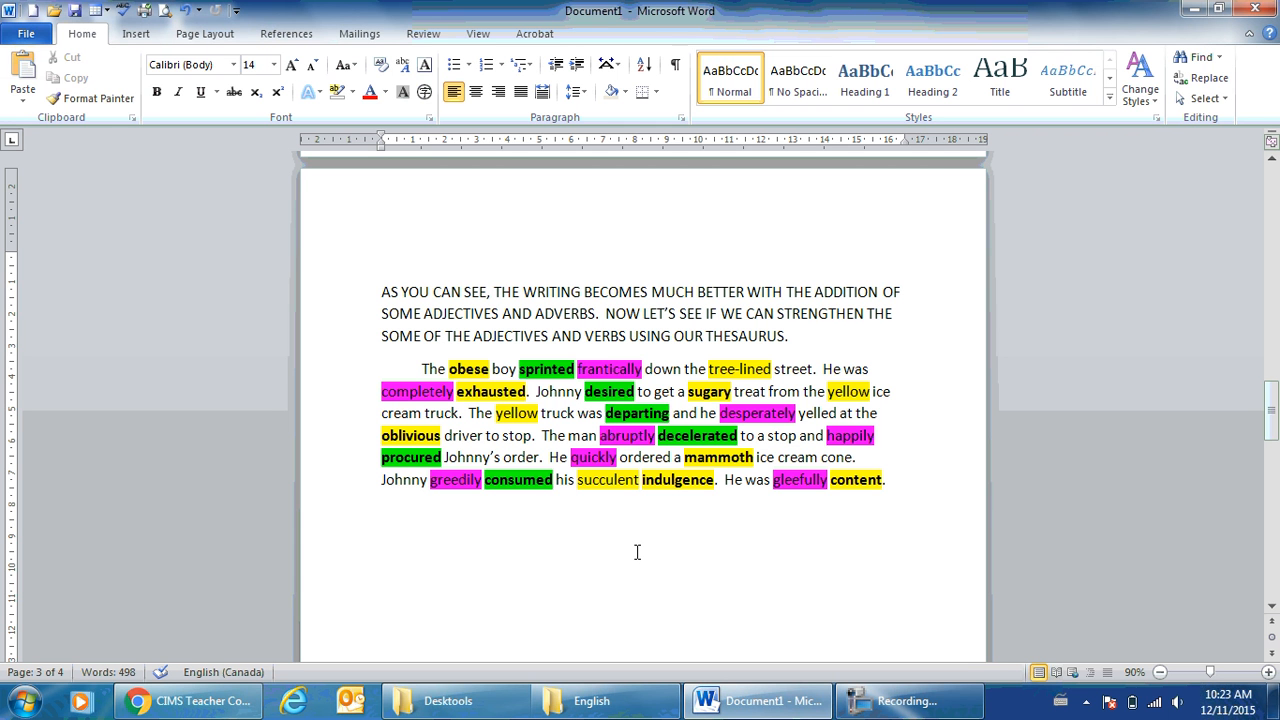
mouse_move(1220, 622)
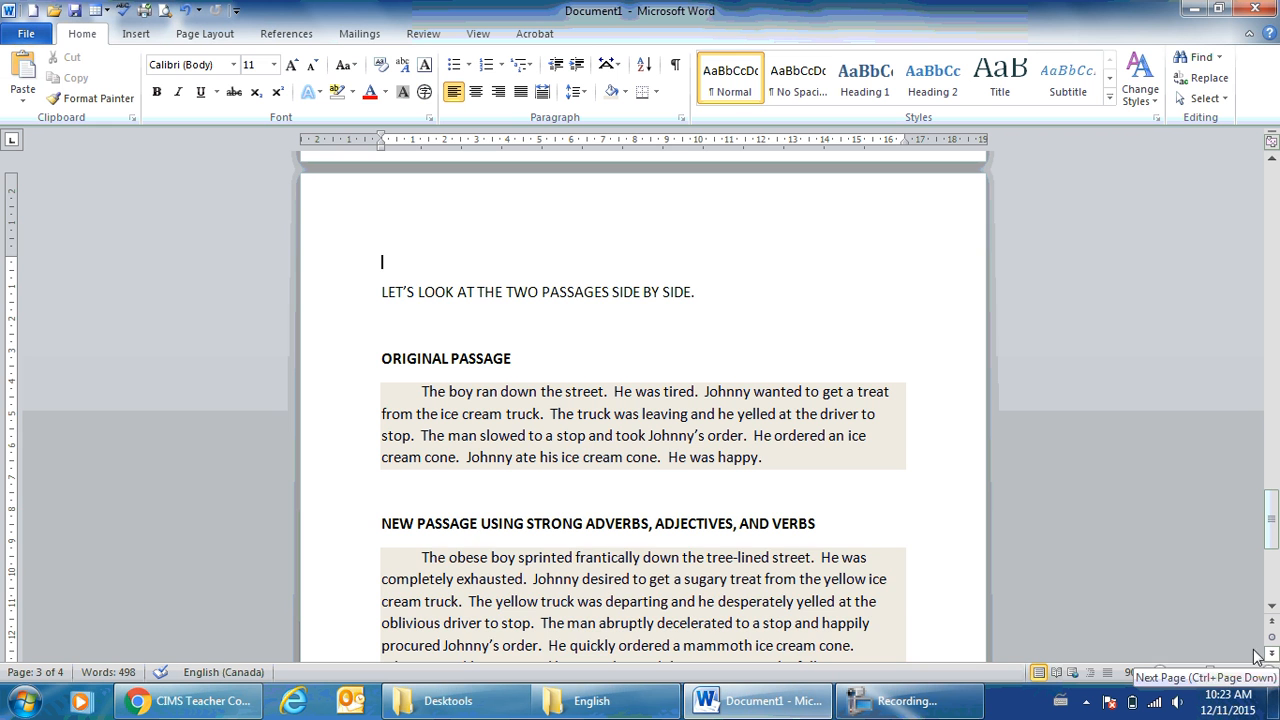
Step: Scroll down to reveal both full passages and the closing bold reminder on page 4
scroll("down", 3)
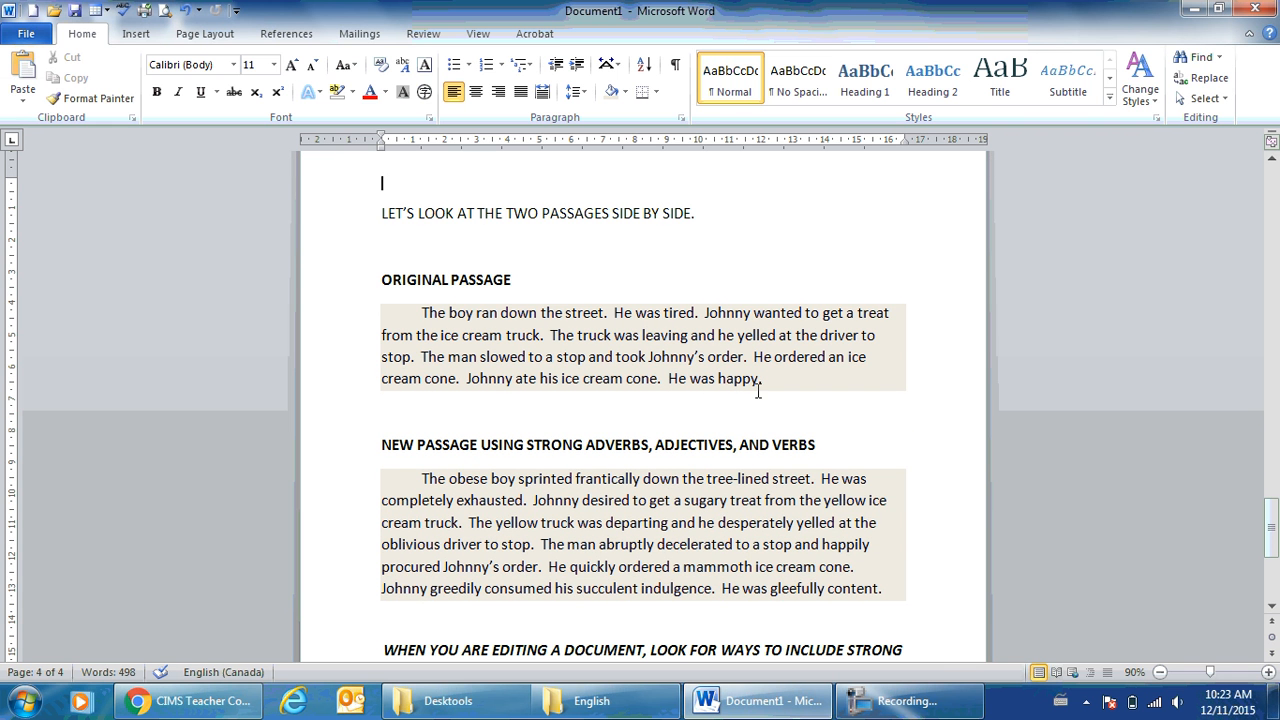
scroll("down", 3)
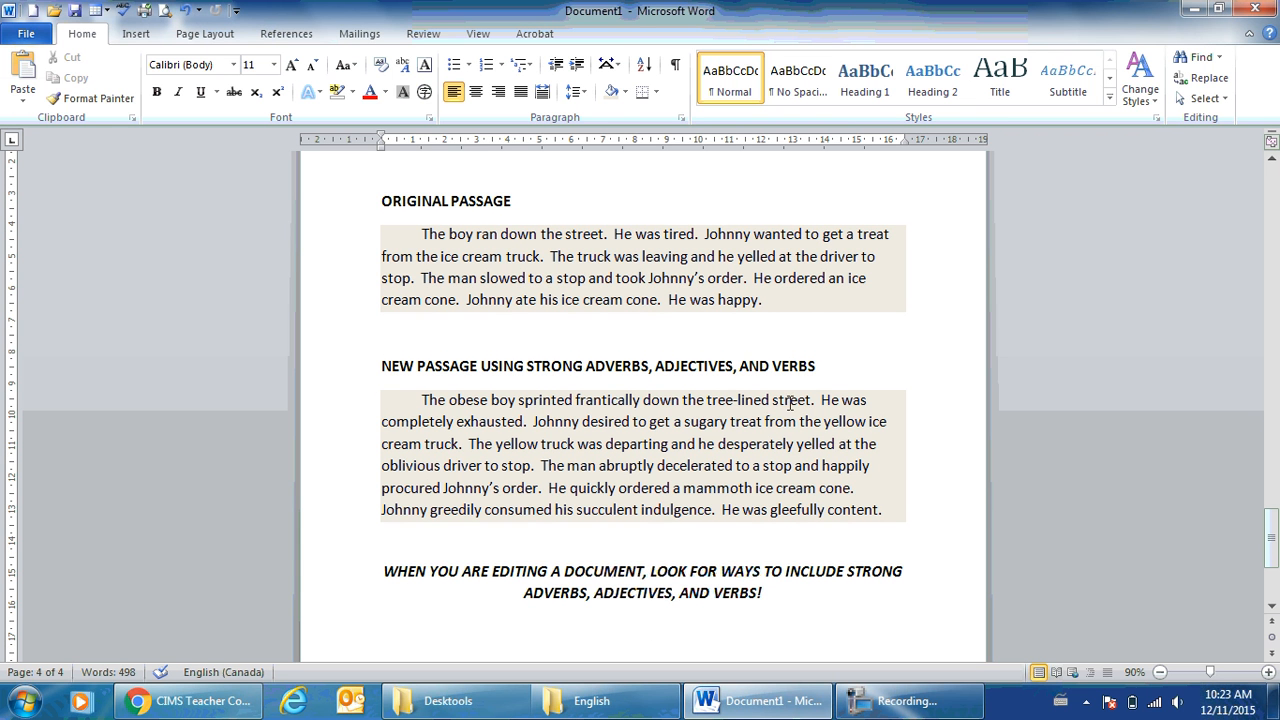
mouse_move(356, 414)
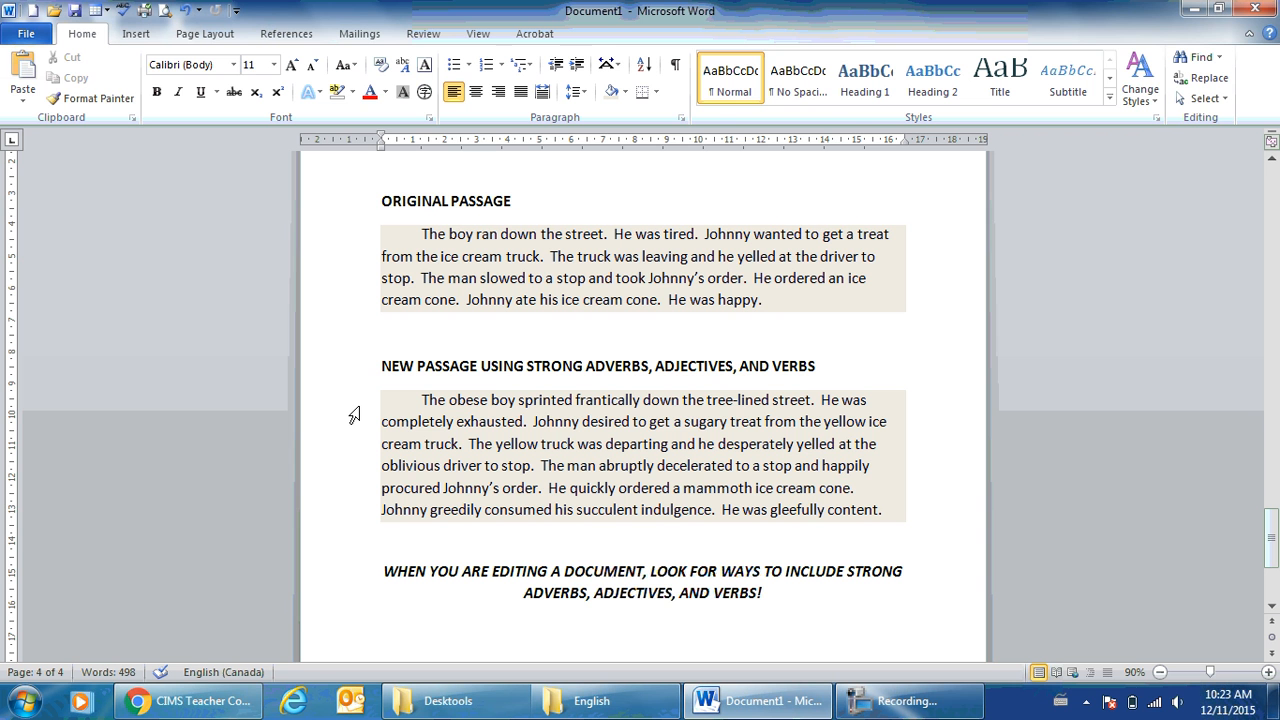